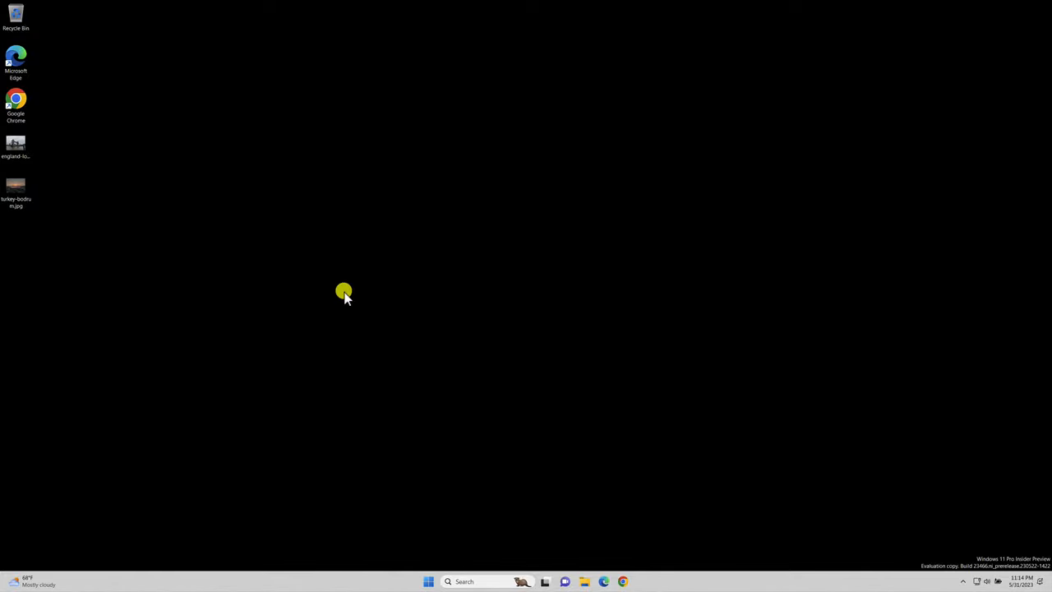
pyautogui.moveTo(25, 234)
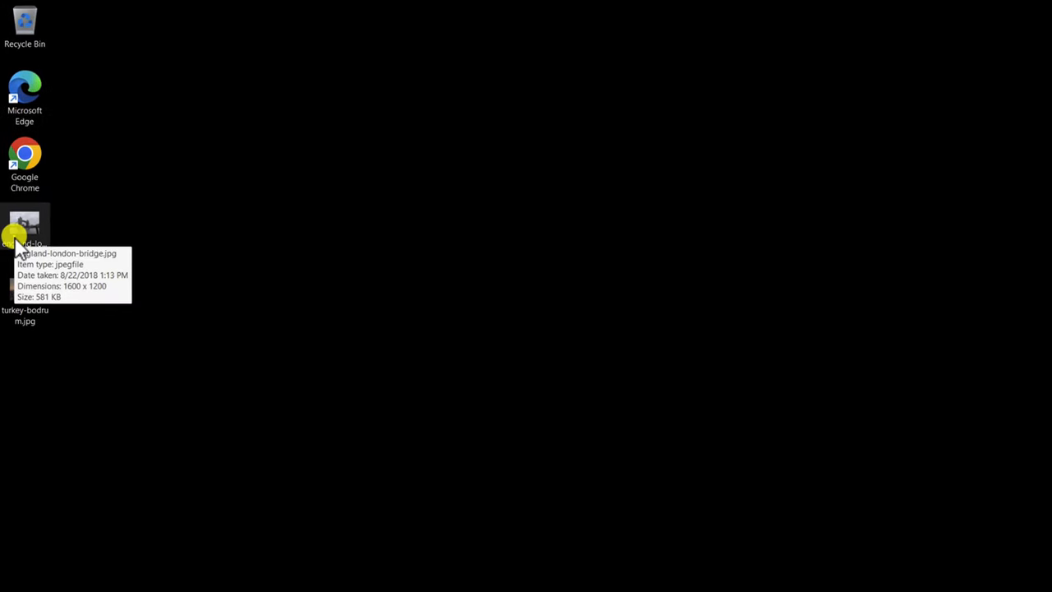
# Open the Properties window for england-london-bridge.jpg on the desktop.
pyautogui.rightClick(25, 233)
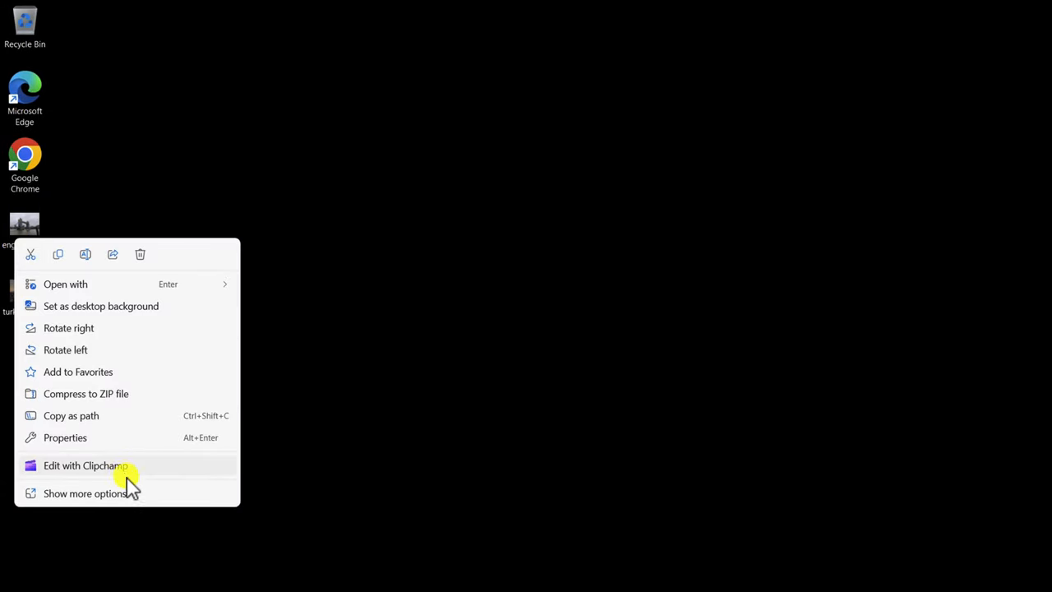
pyautogui.click(66, 437)
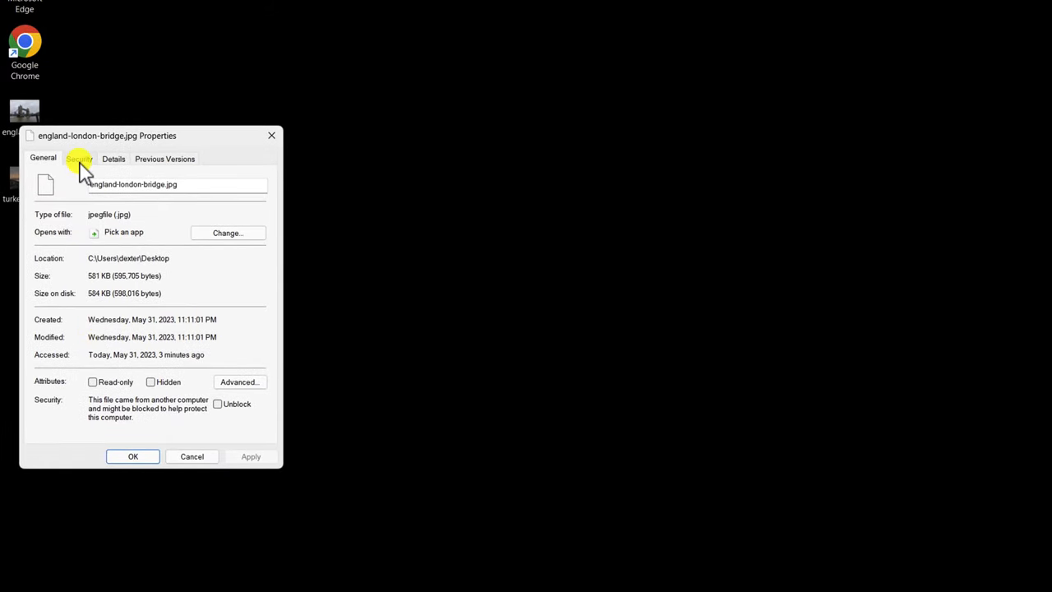
# Show the Details tab listing date taken, program name, dimensions and resolution.
pyautogui.click(113, 158)
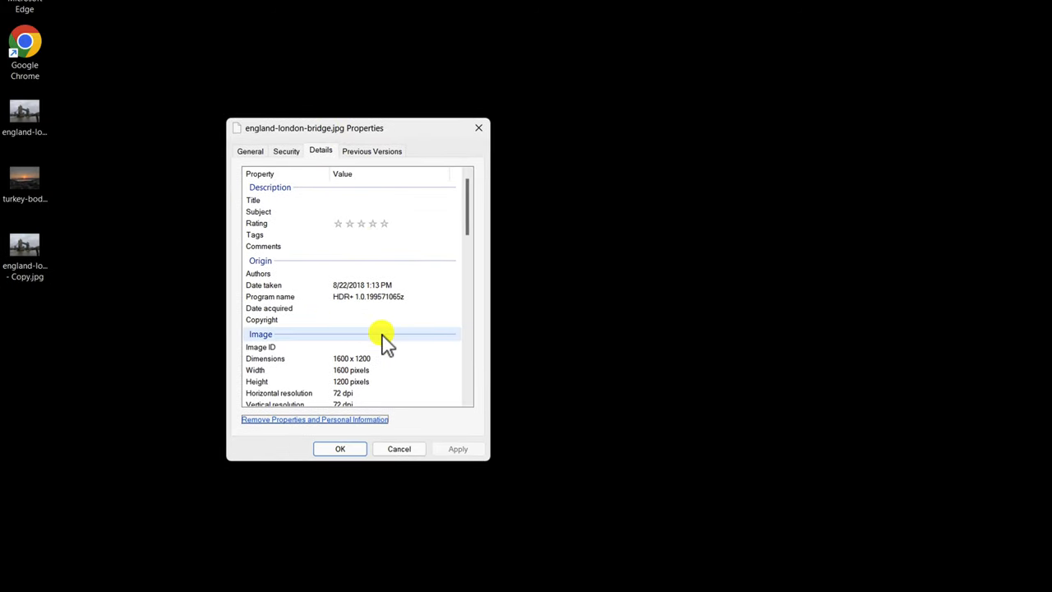
pyautogui.scroll(-3)
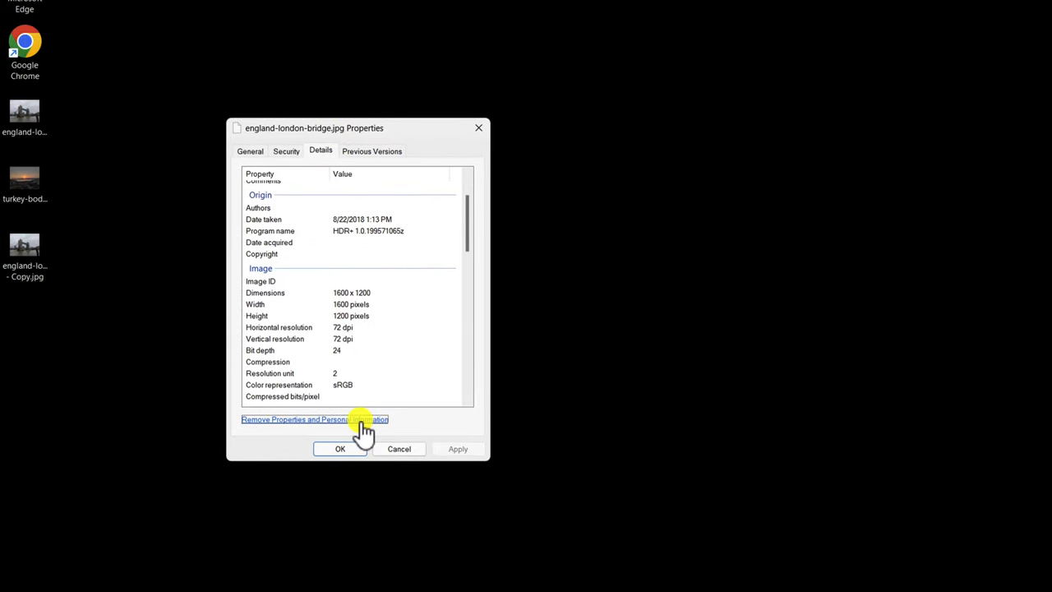
# Remove the photo's GPS Latitude, Longitude and Altitude via Remove Properties and Personal Information.
pyautogui.click(315, 419)
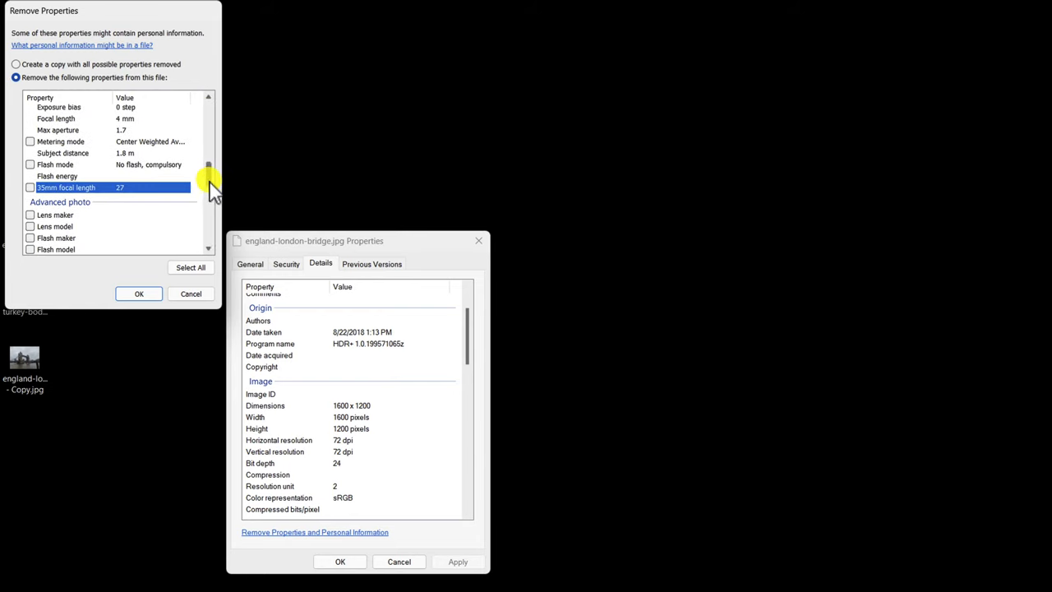
pyautogui.scroll(-3)
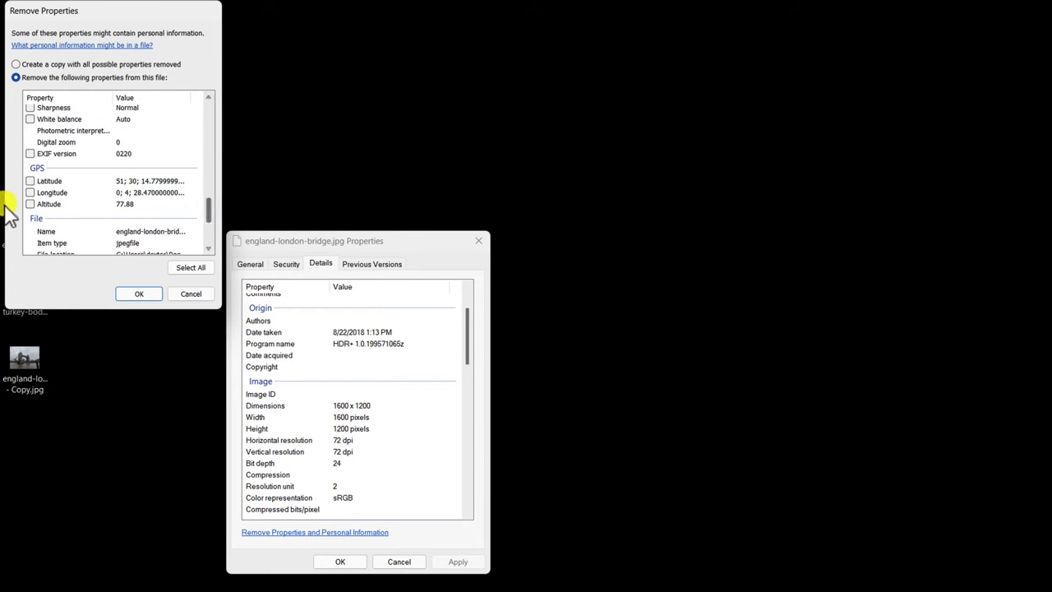
pyautogui.click(29, 180)
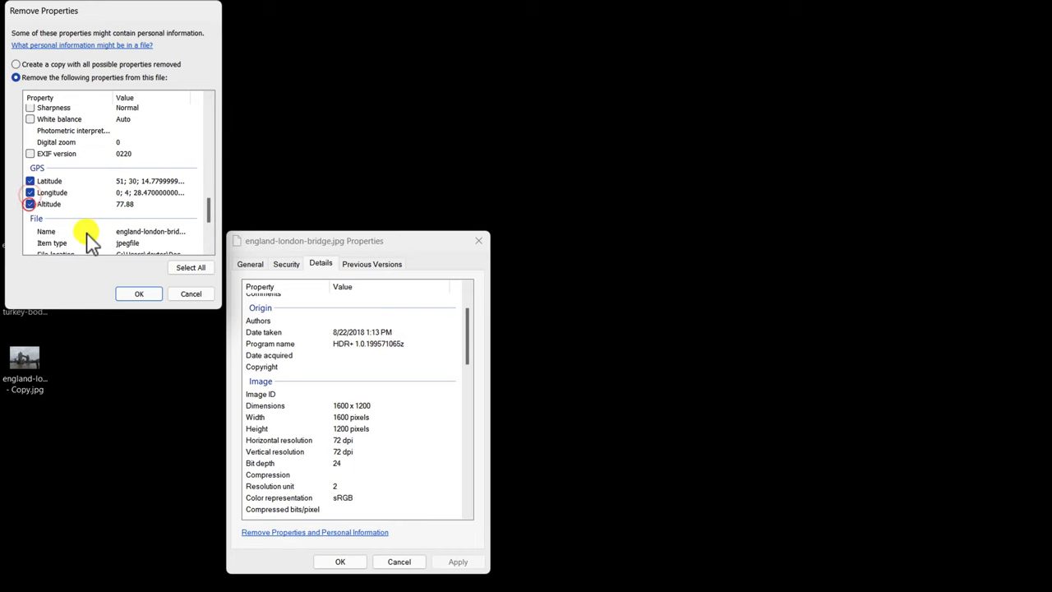
pyautogui.scroll(-3)
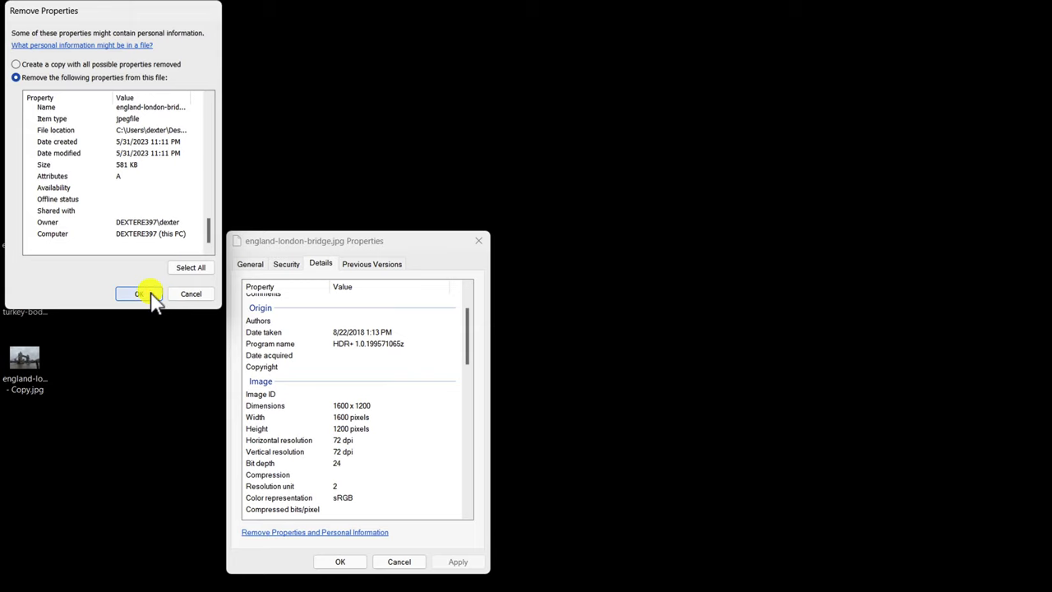
pyautogui.click(133, 293)
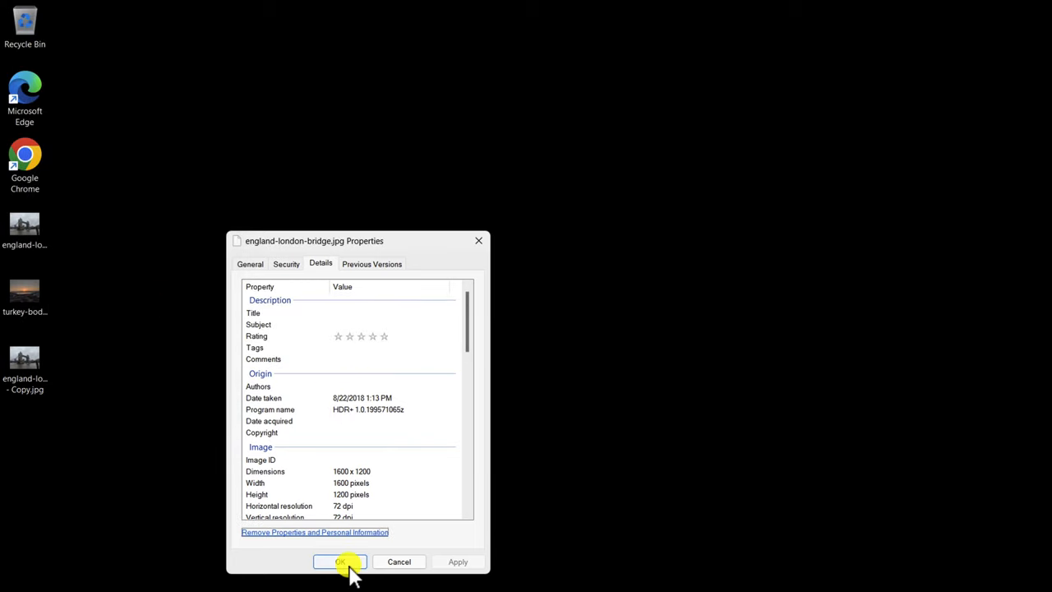
# Confirm and close the england-london-bridge.jpg Properties window with OK.
pyautogui.click(339, 562)
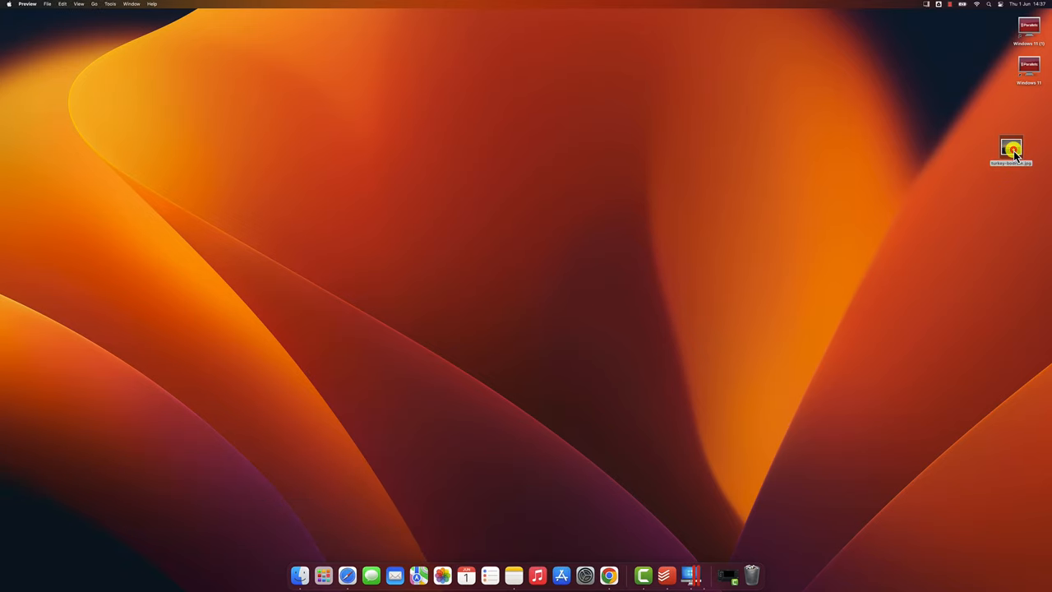
# Open turkey-bodrum.jpg in Preview and show its More Info inspector.
pyautogui.doubleClick(1011, 148)
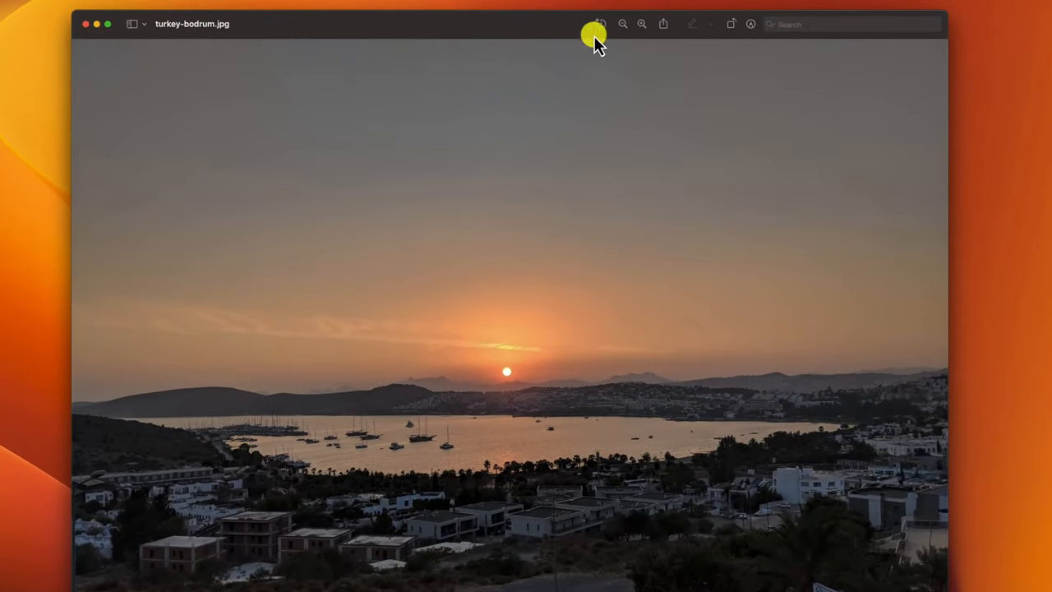
pyautogui.click(600, 25)
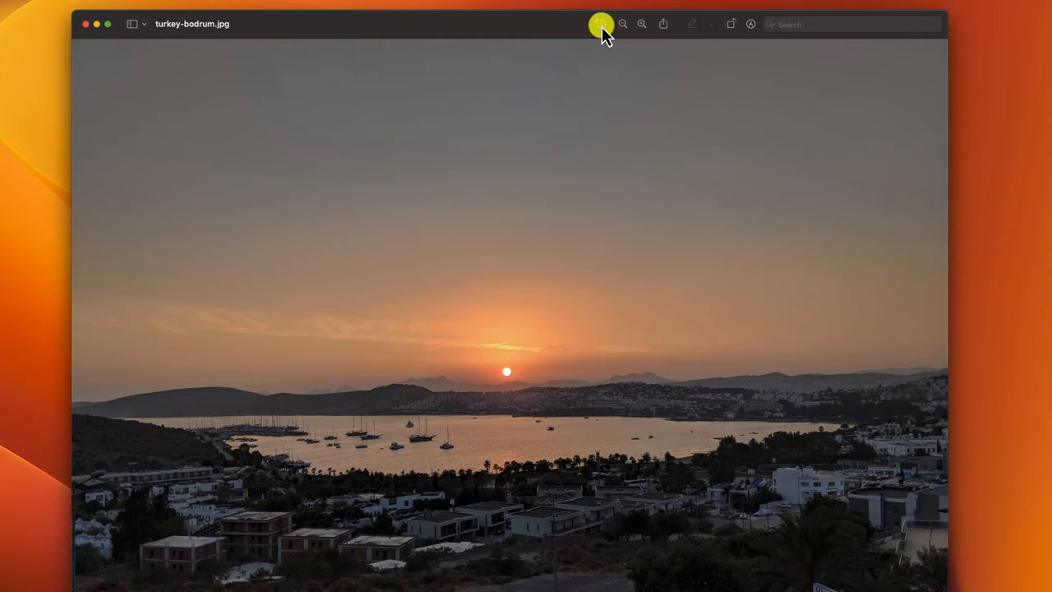
pyautogui.click(601, 25)
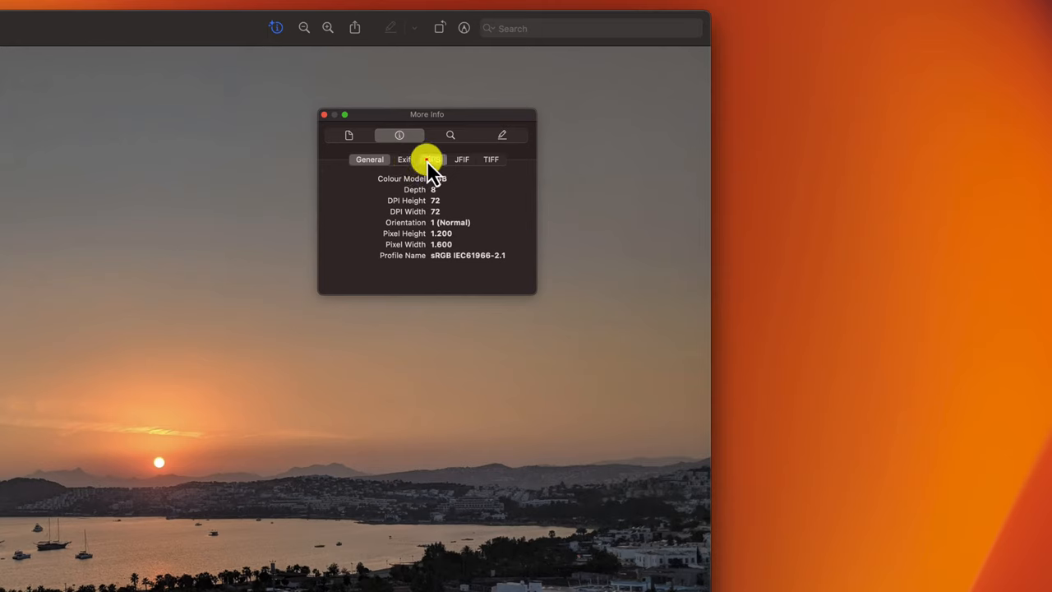
# Remove turkey-bodrum.jpg's location info from the GPS section, then review its Exif and TIFF metadata.
pyautogui.click(433, 158)
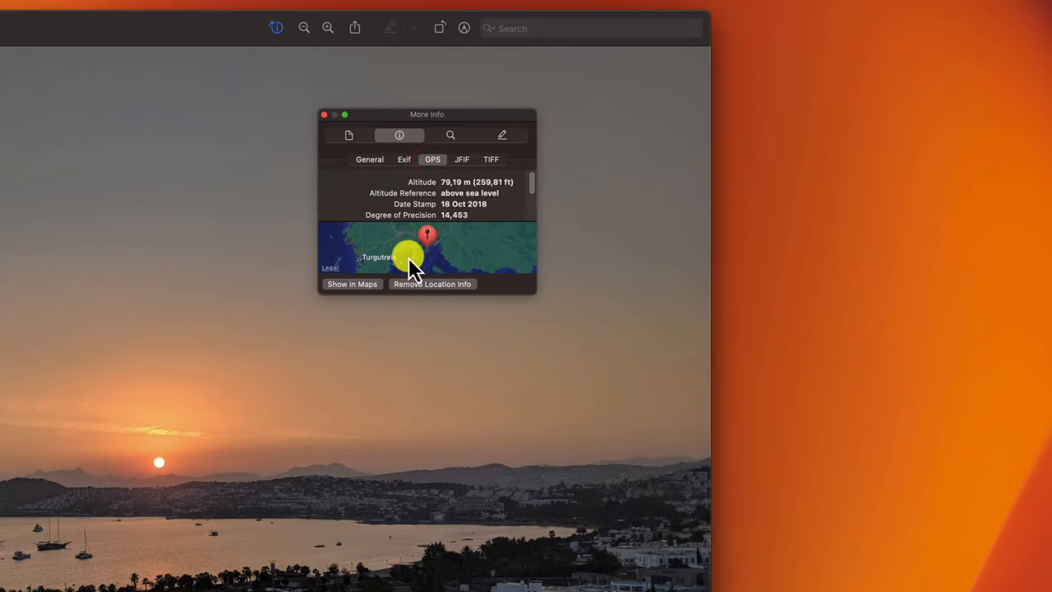
pyautogui.moveTo(477, 303)
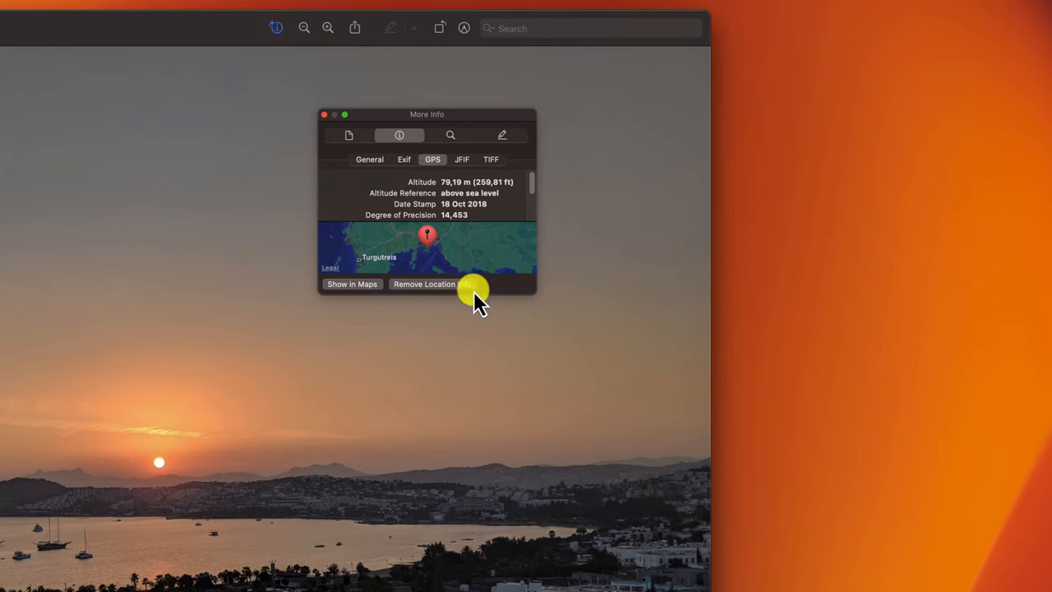
pyautogui.moveTo(452, 296)
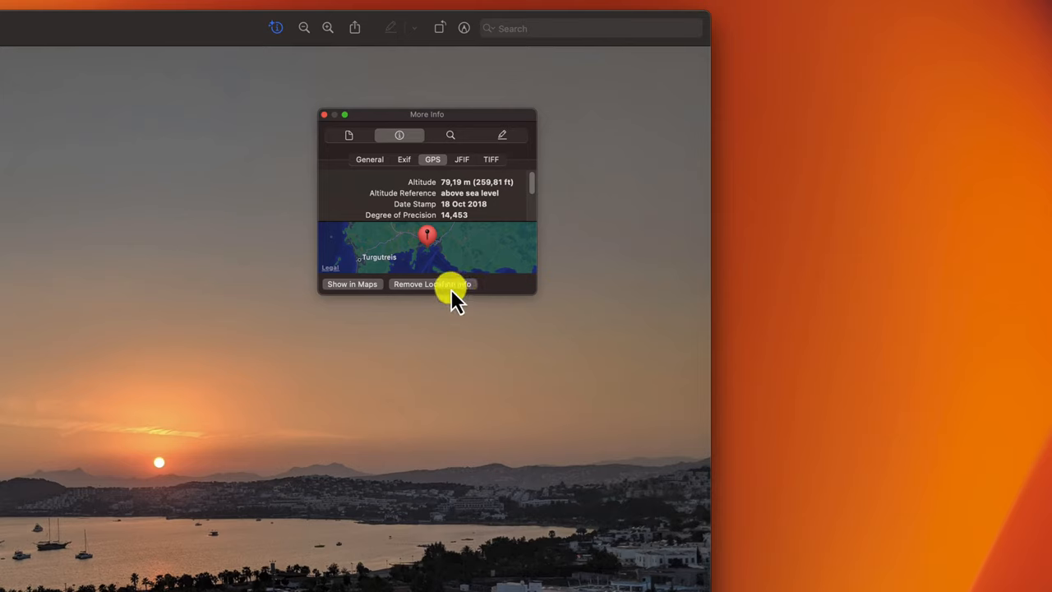
pyautogui.click(368, 158)
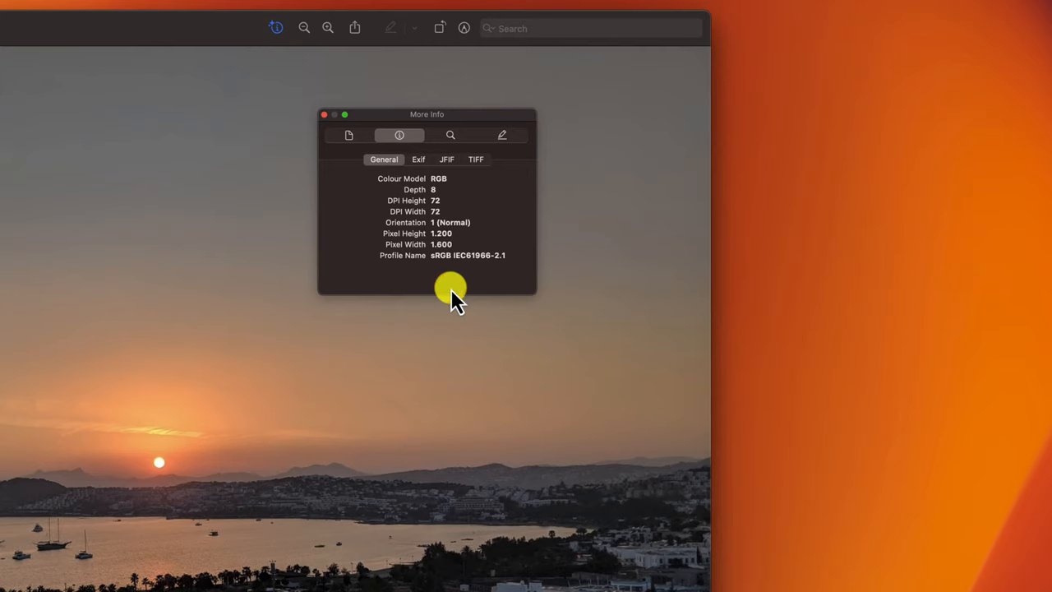
pyautogui.click(418, 158)
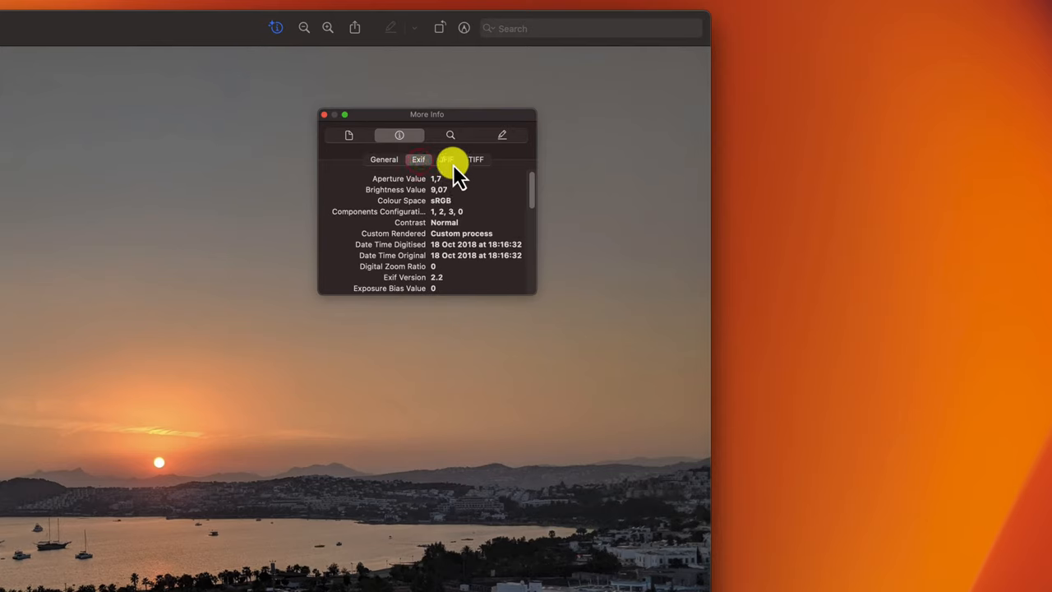
pyautogui.click(477, 159)
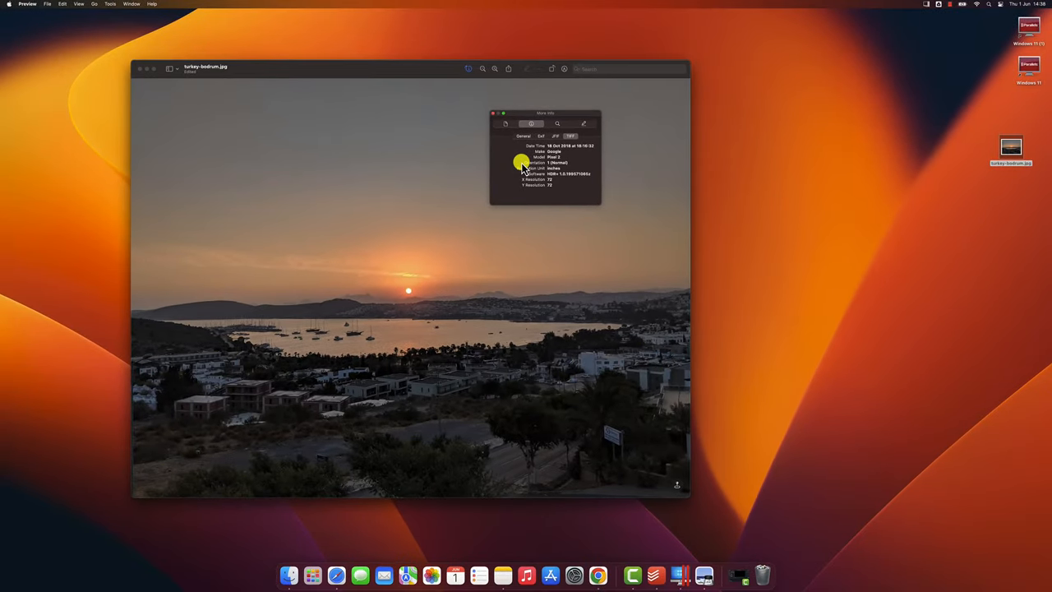
pyautogui.click(523, 163)
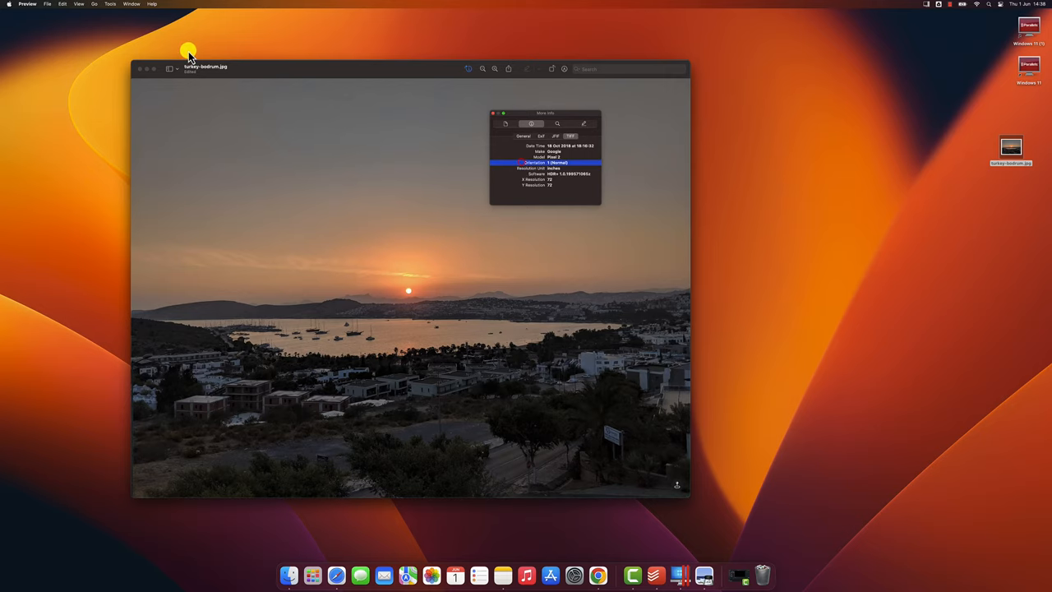
# Close the Preview window and More Info inspector, leaving turkey-bodrum.jpg selected on the desktop.
pyautogui.click(140, 69)
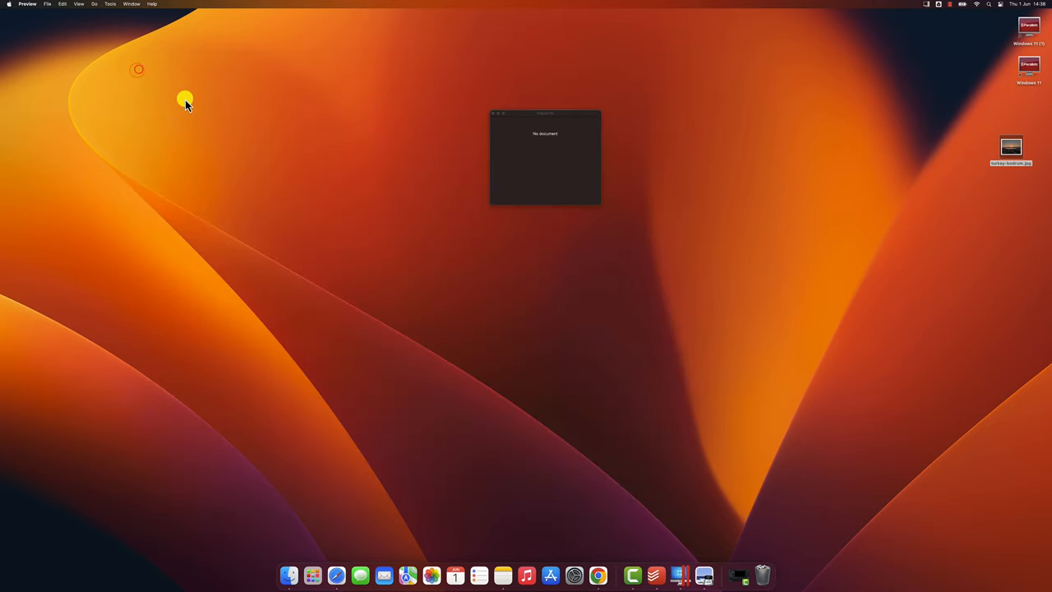
pyautogui.click(493, 114)
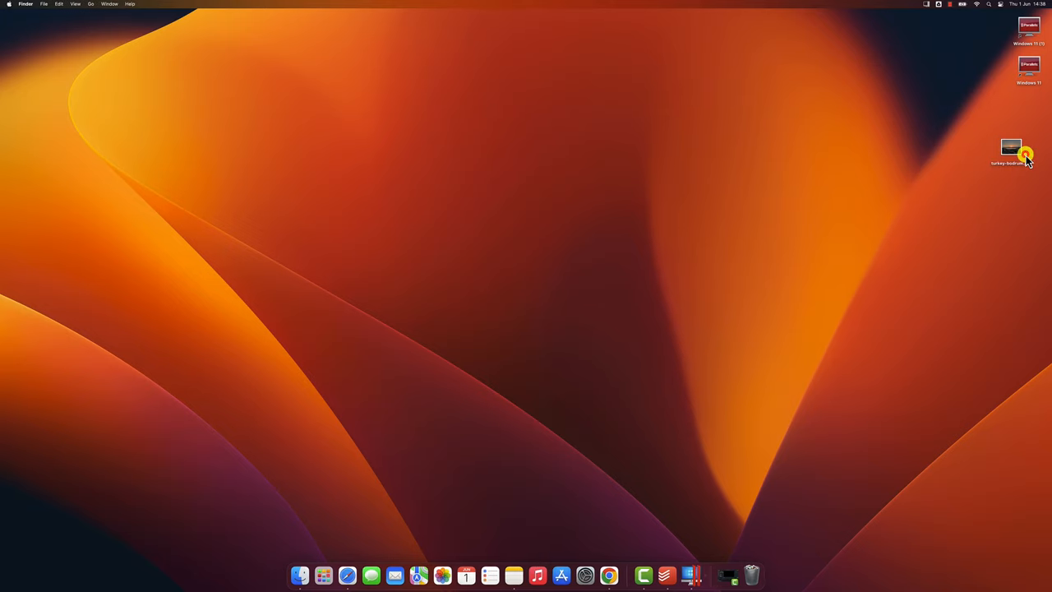
pyautogui.click(1011, 148)
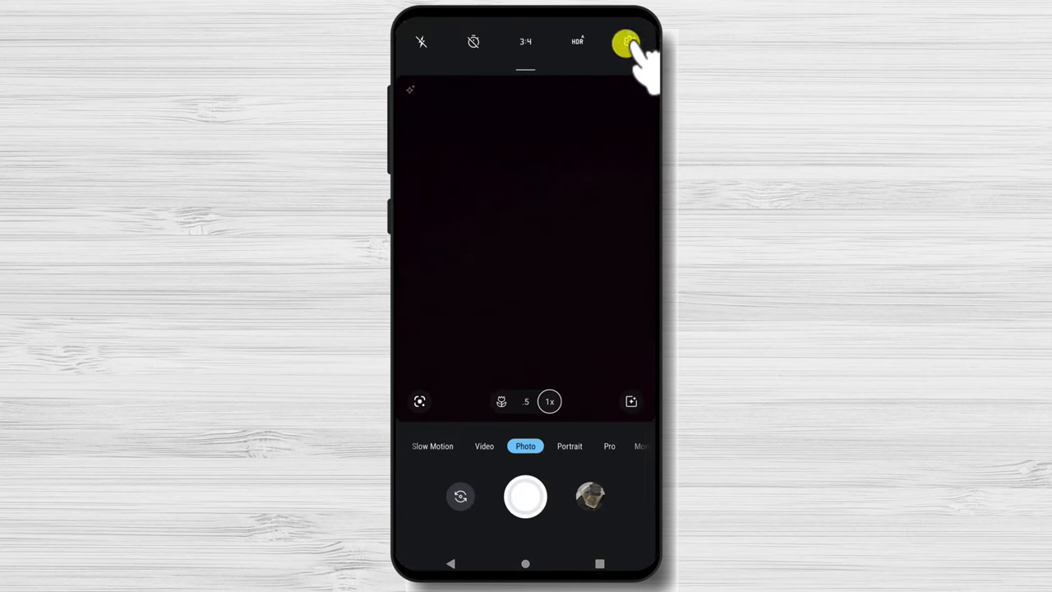
# Turn off Save location under Camera Settings > Save settings.
pyautogui.click(626, 43)
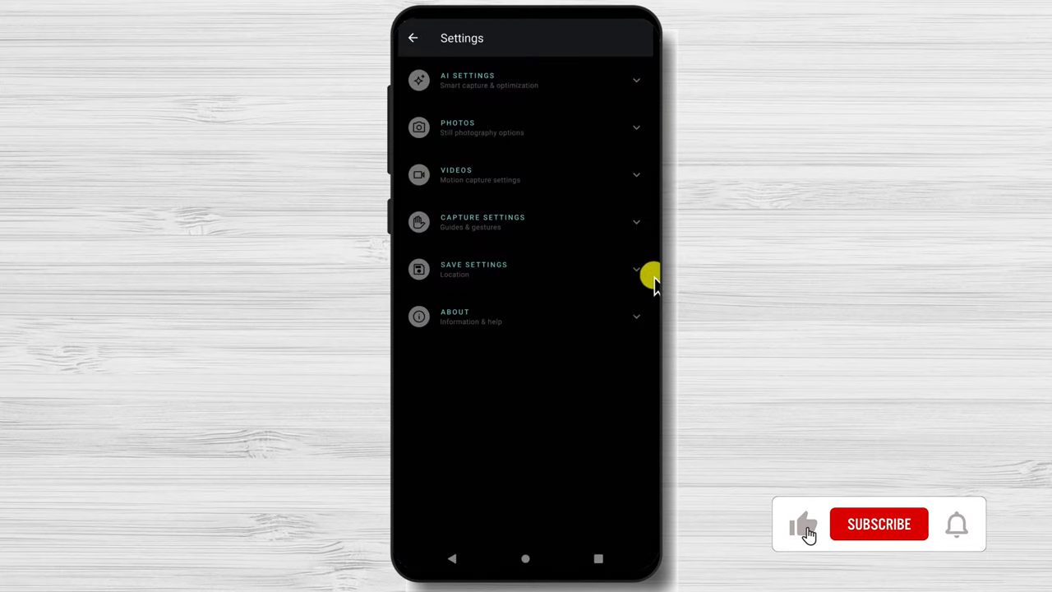
pyautogui.click(526, 269)
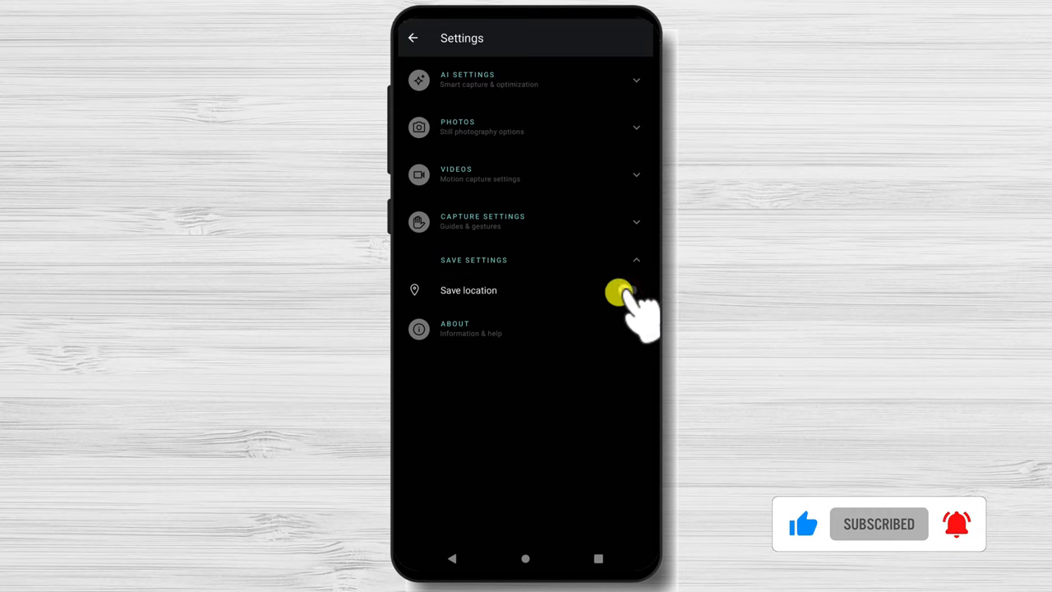
pyautogui.click(627, 289)
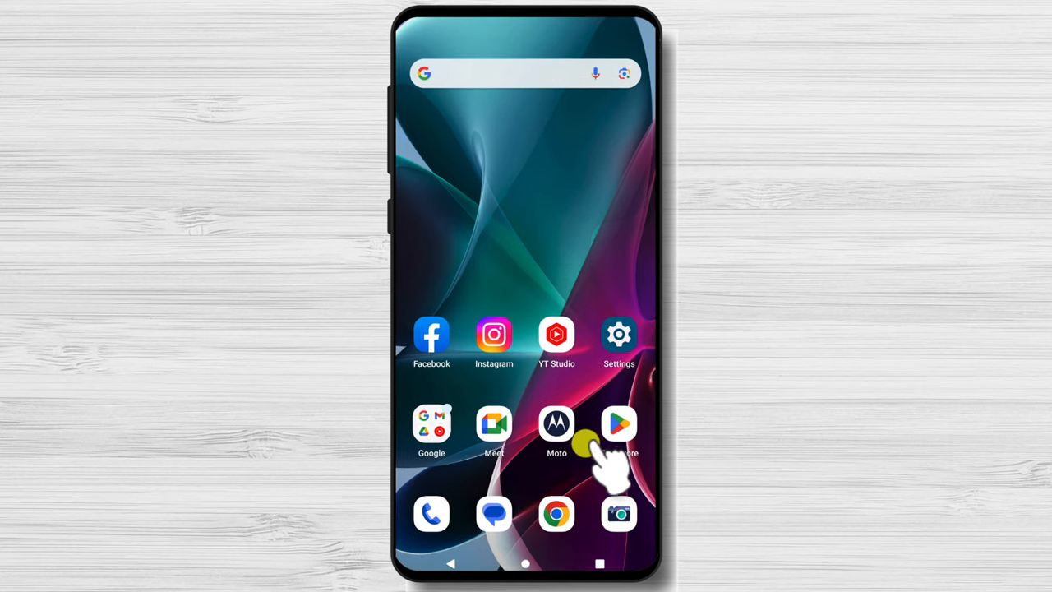
# Search Play Store for 'photo metadata remover', install Photo Metadata Remover and launch it.
pyautogui.click(617, 424)
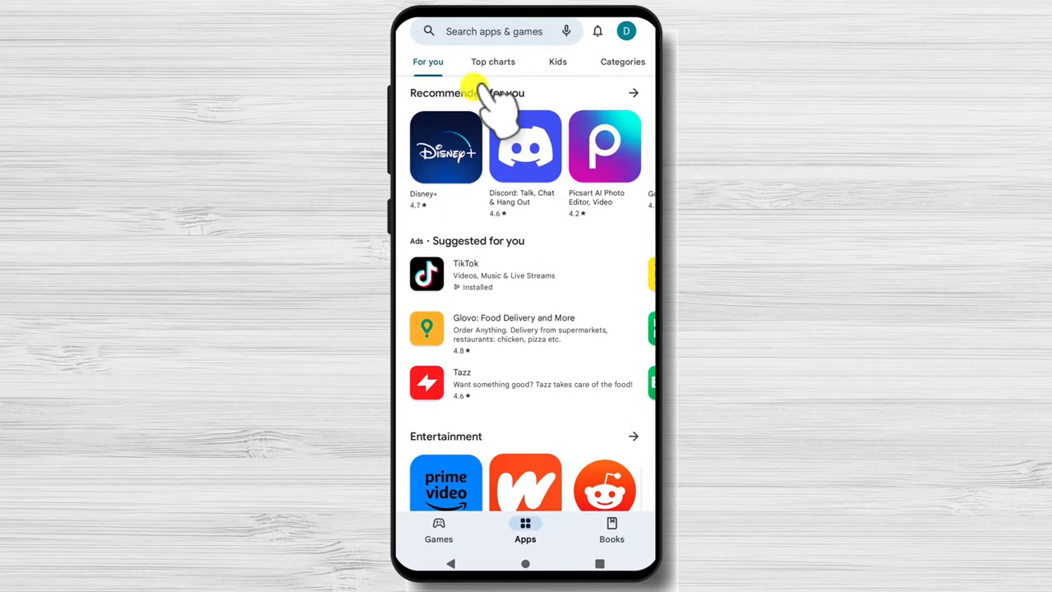
pyautogui.click(493, 31)
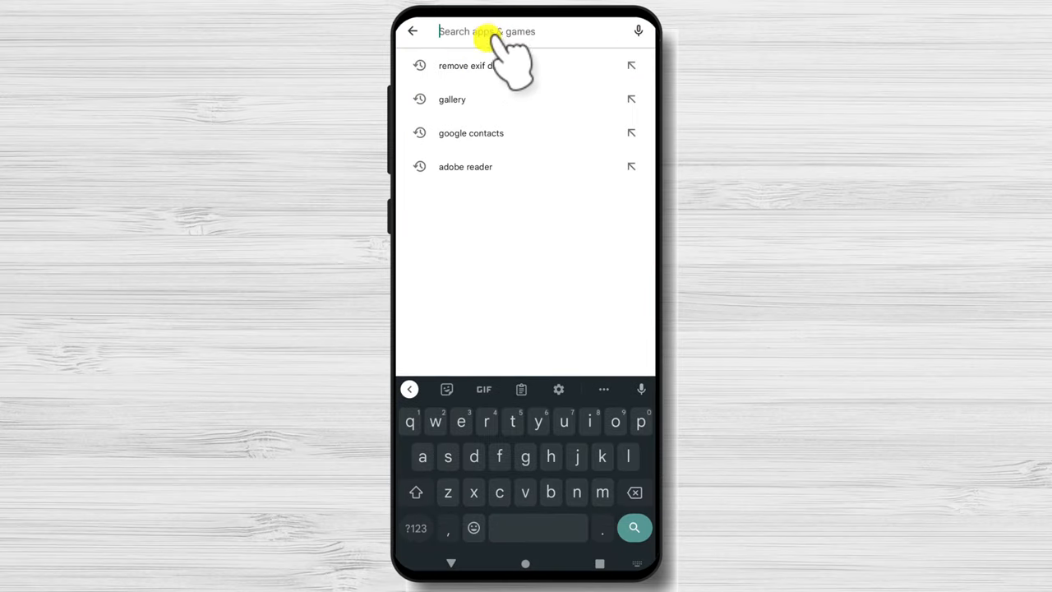
pyautogui.write('photo metadata')
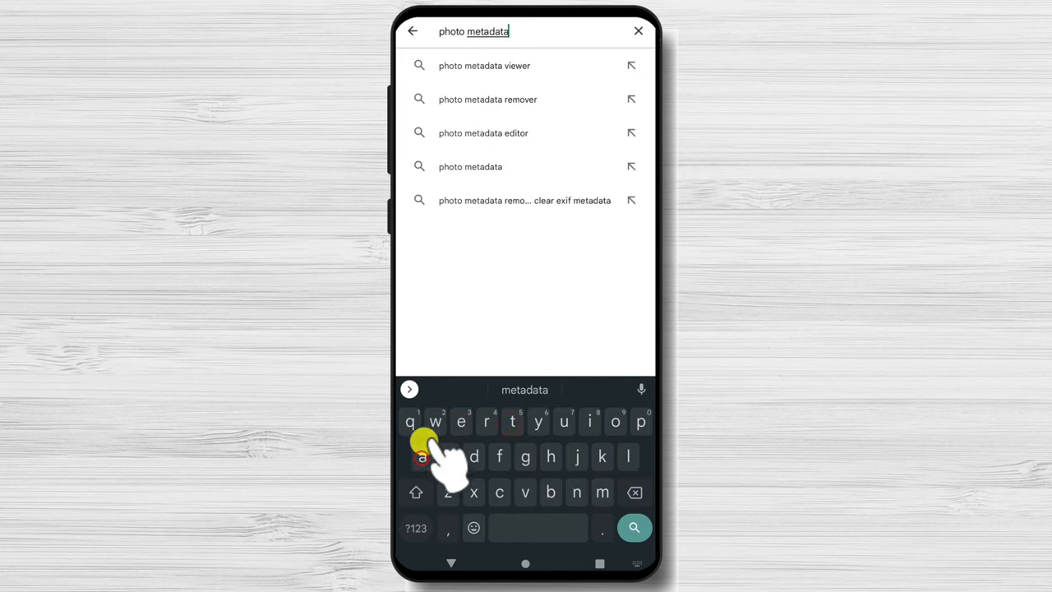
pyautogui.click(487, 98)
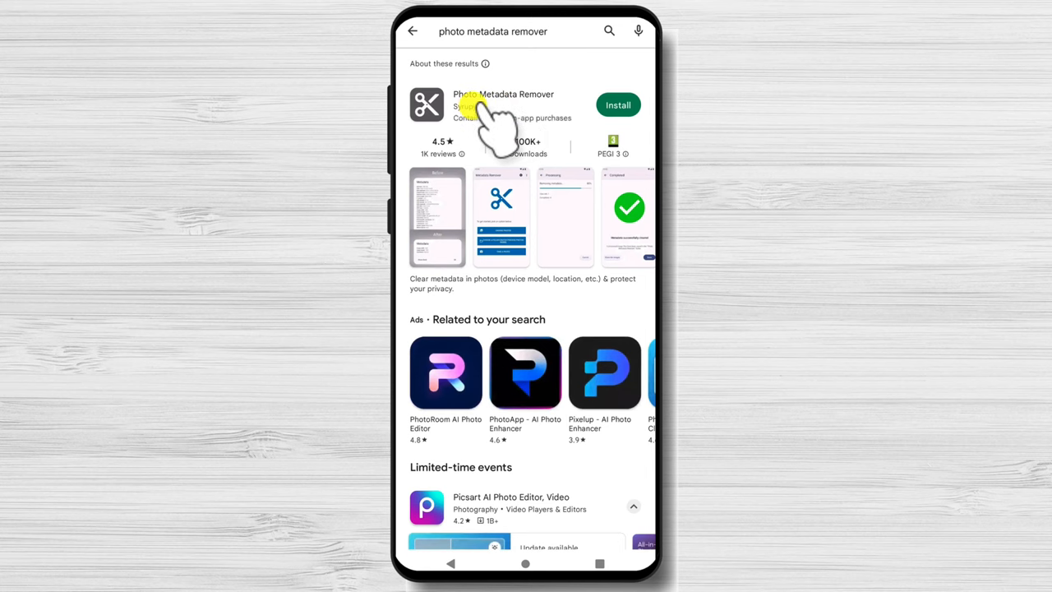
pyautogui.click(618, 105)
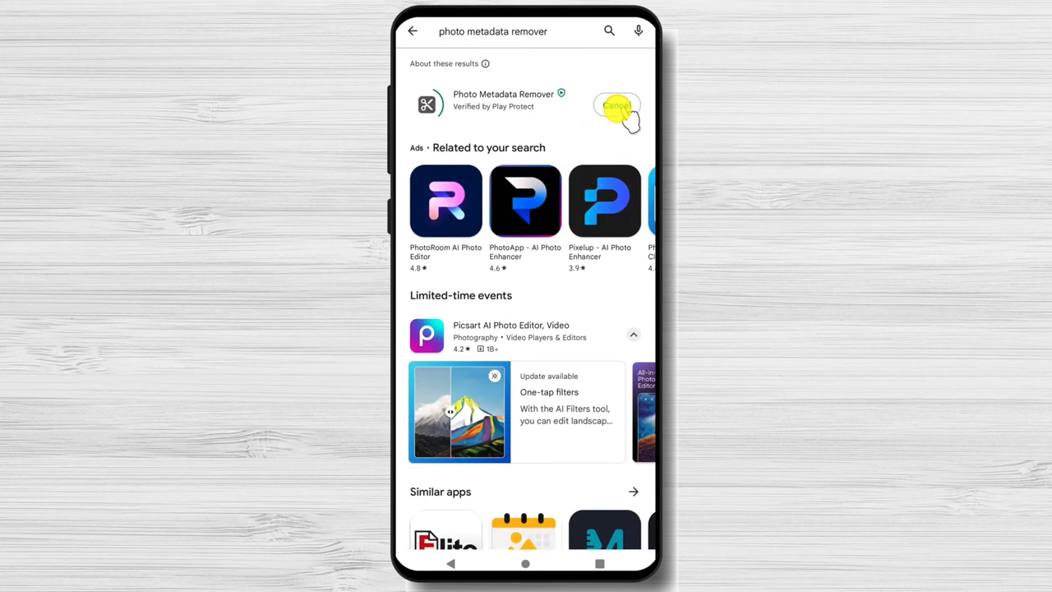
pyautogui.click(616, 107)
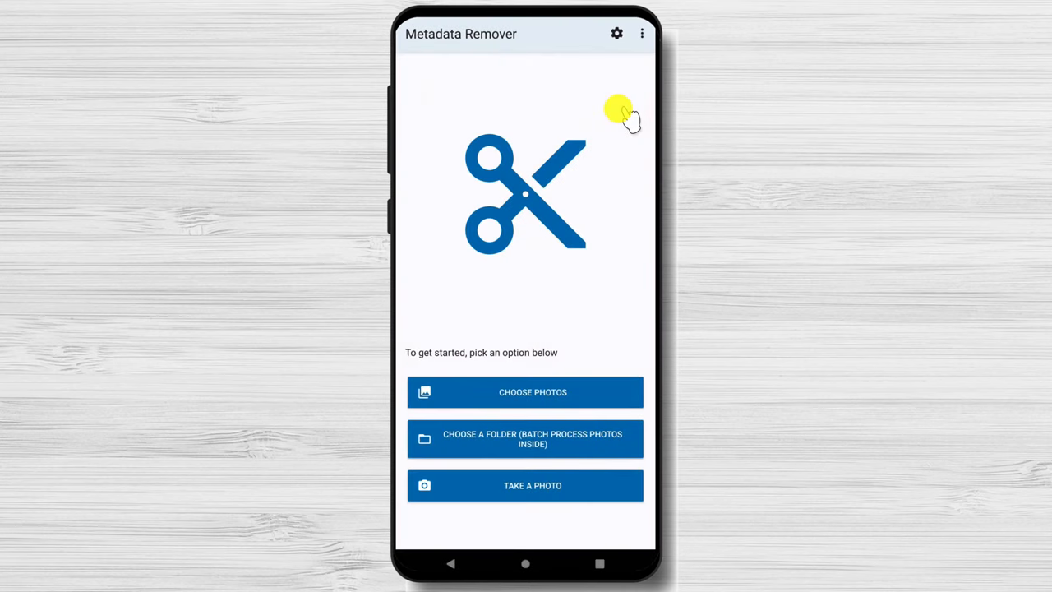
# Choose a photo to clean and create a new output folder named Nometa.
pyautogui.click(526, 391)
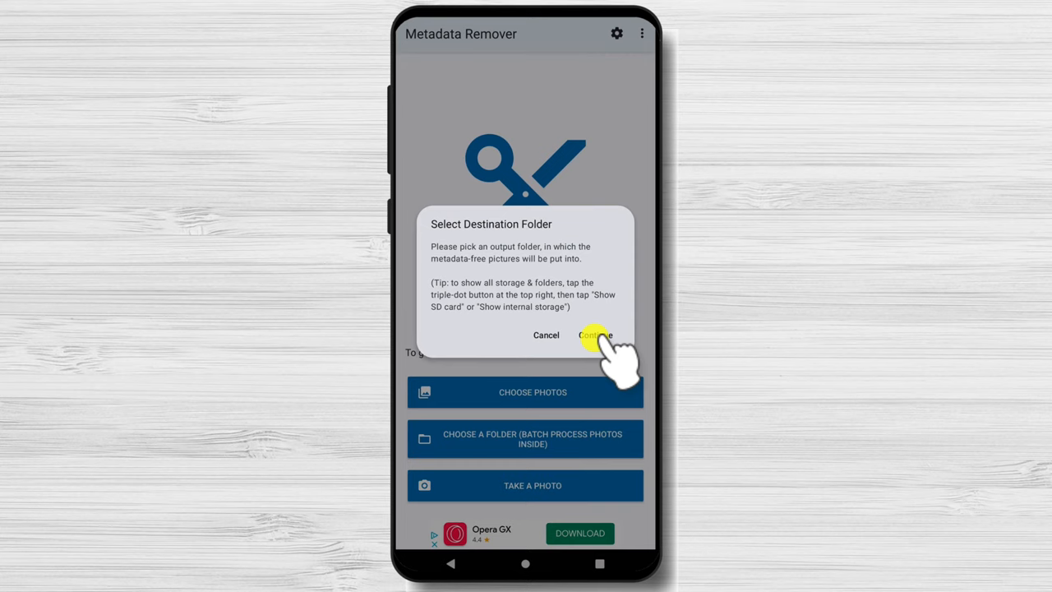
pyautogui.click(593, 336)
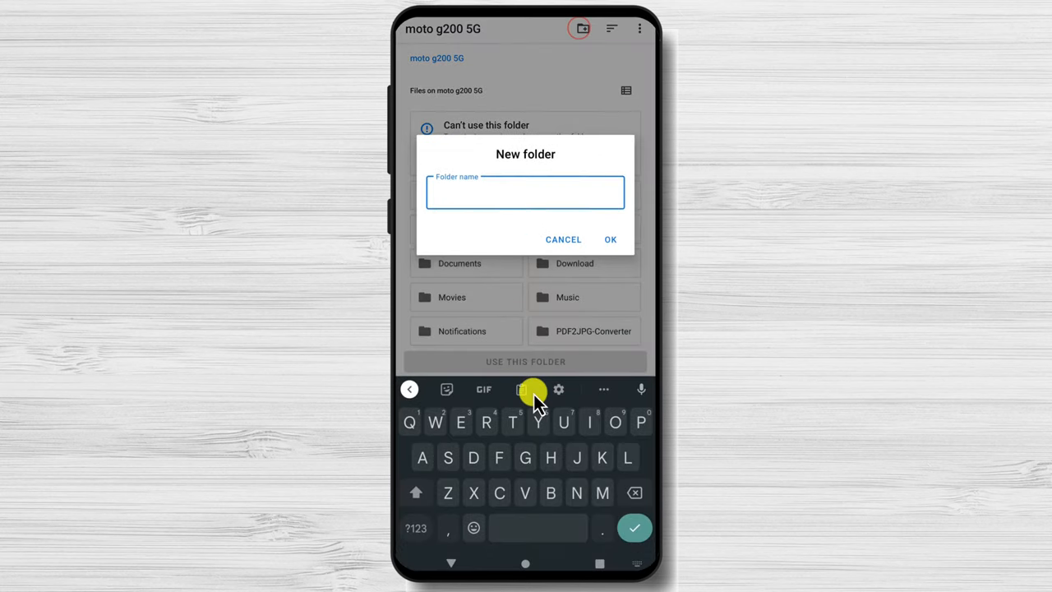
pyautogui.write('Nomet')
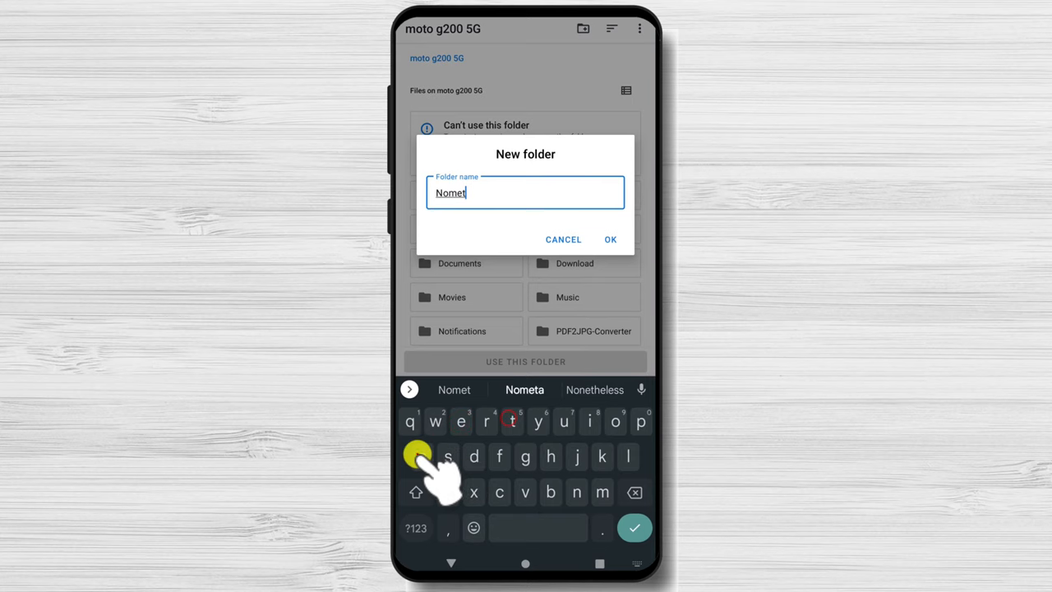
pyautogui.click(610, 240)
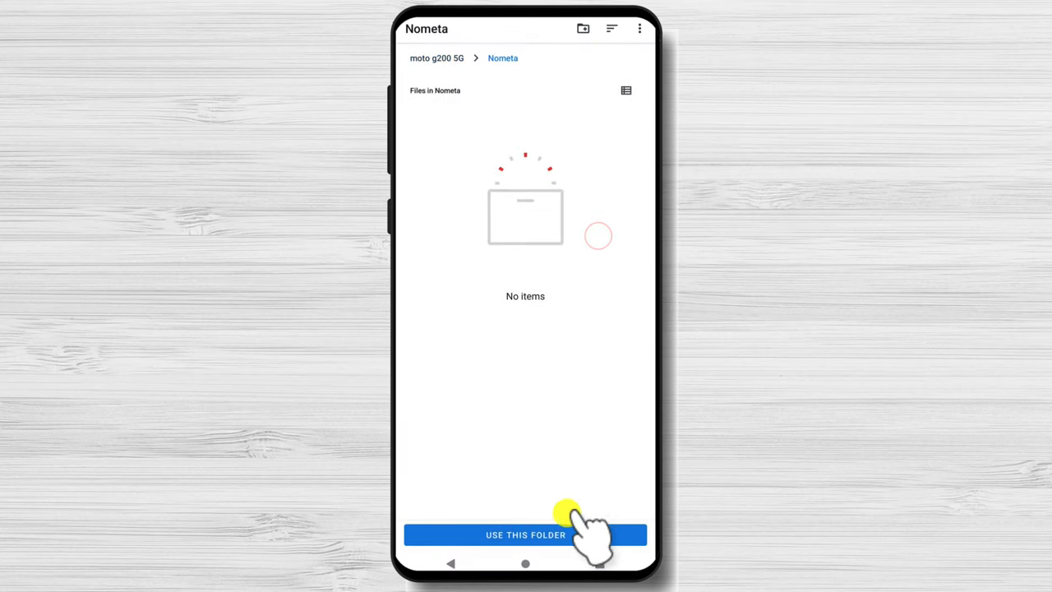
# Use the Nometa folder, allow write access, and finish once the metadata is cleared.
pyautogui.click(526, 534)
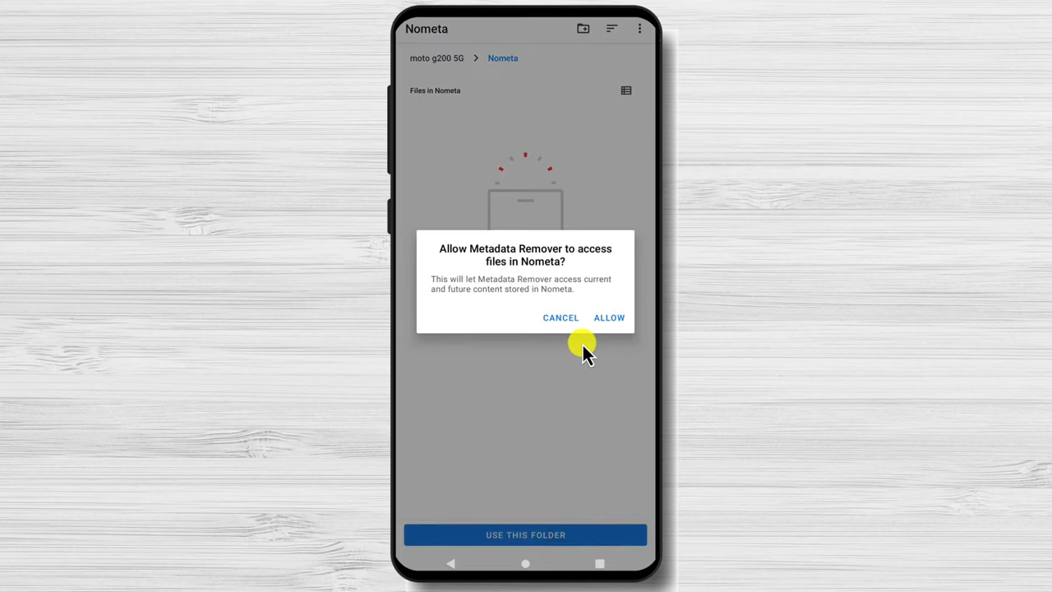
pyautogui.click(608, 317)
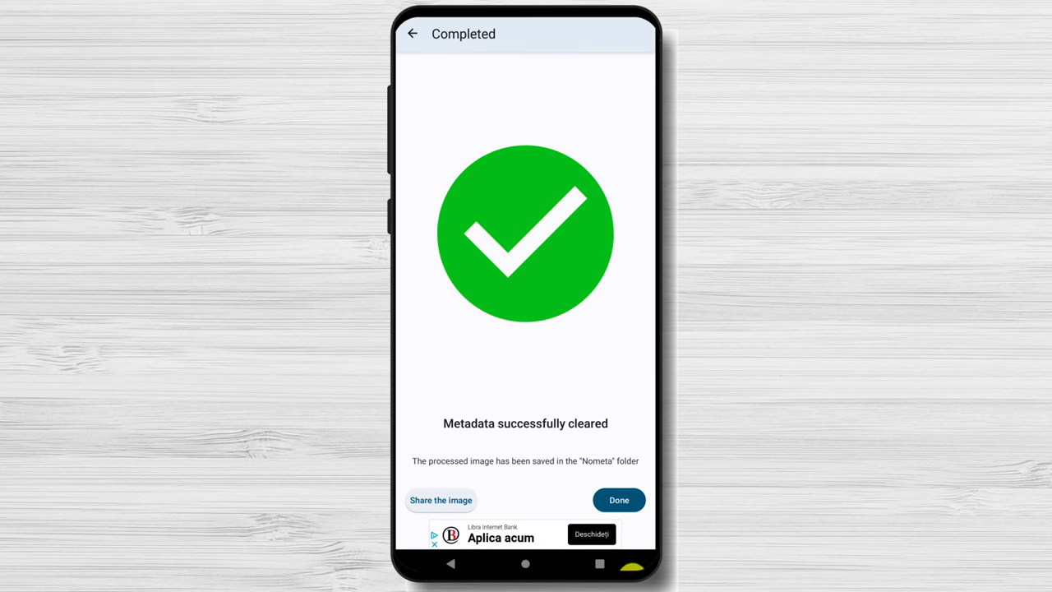
pyautogui.click(618, 500)
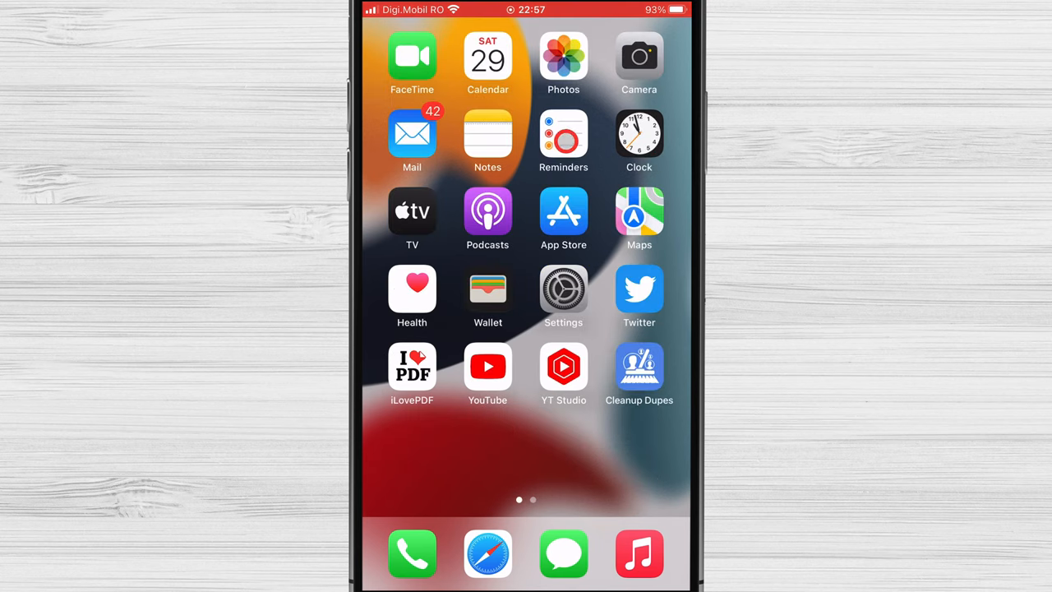
# Strip the location from the mug photo in Recents via Adjust Location > No Location.
pyautogui.click(562, 57)
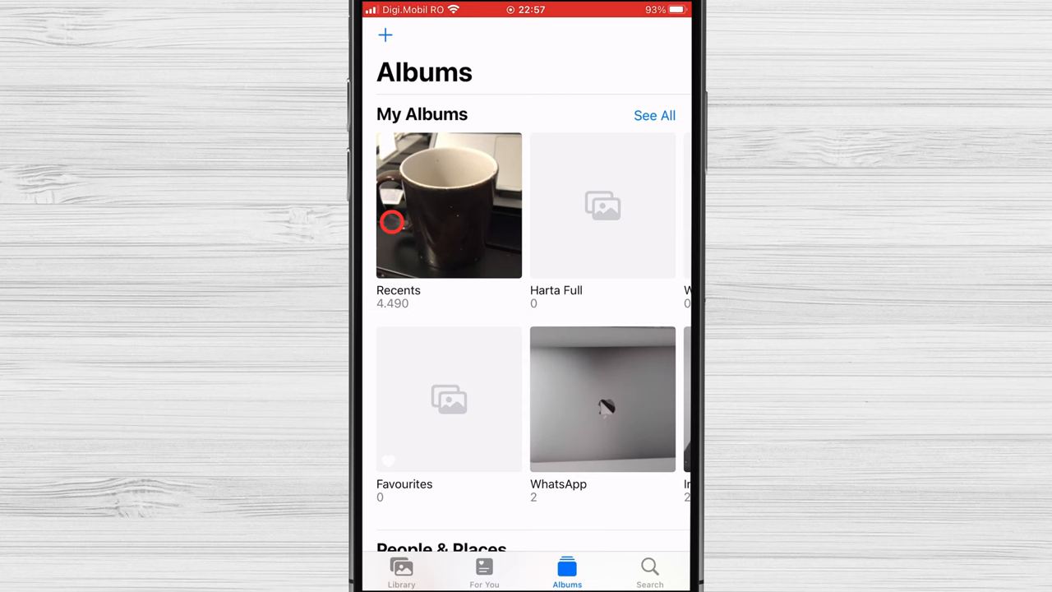
pyautogui.click(449, 205)
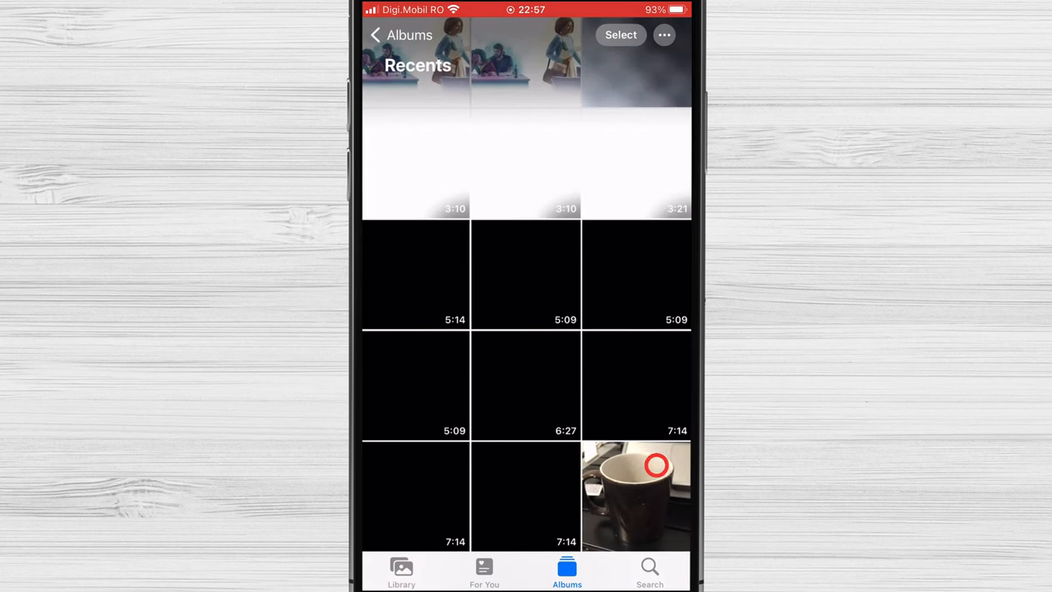
pyautogui.click(636, 494)
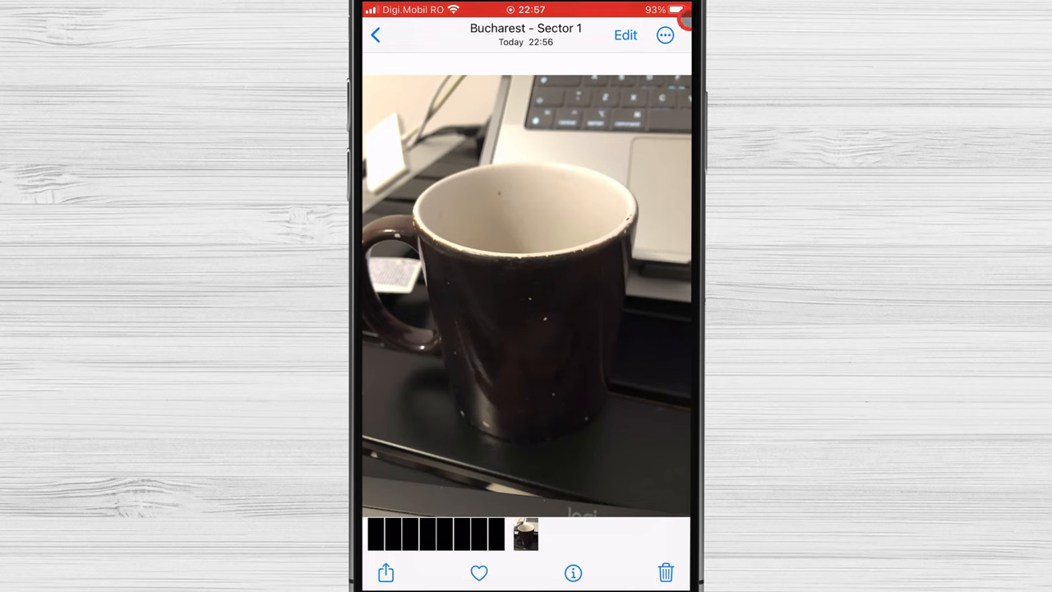
pyautogui.click(664, 34)
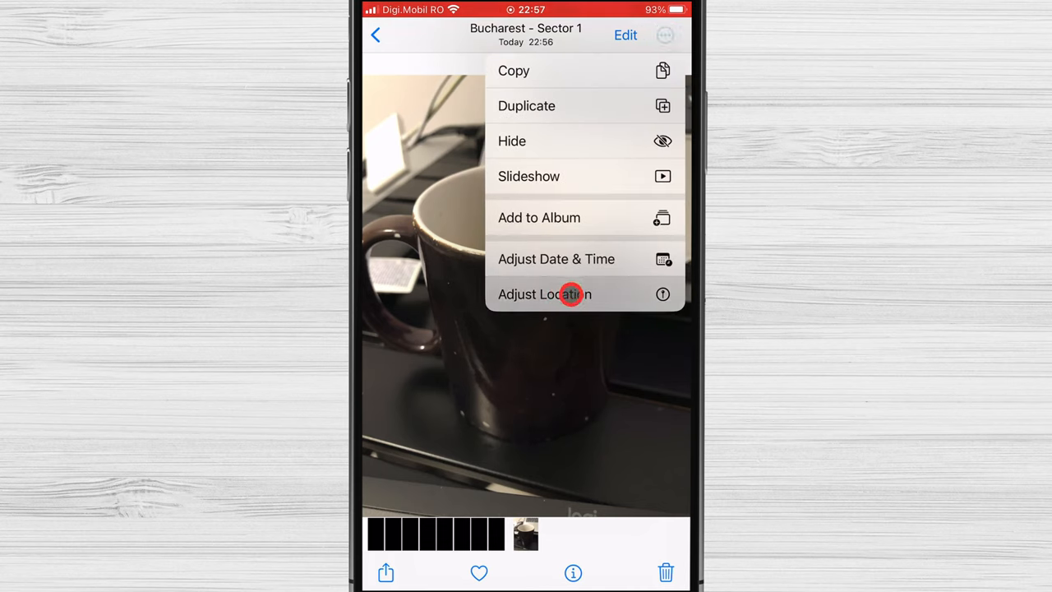
pyautogui.click(544, 293)
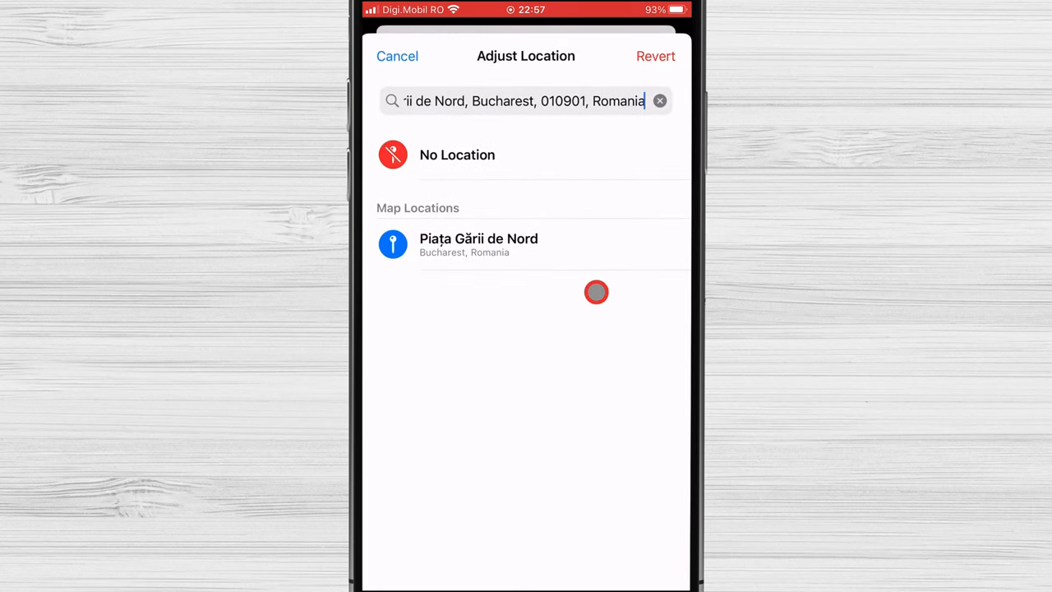
pyautogui.click(398, 56)
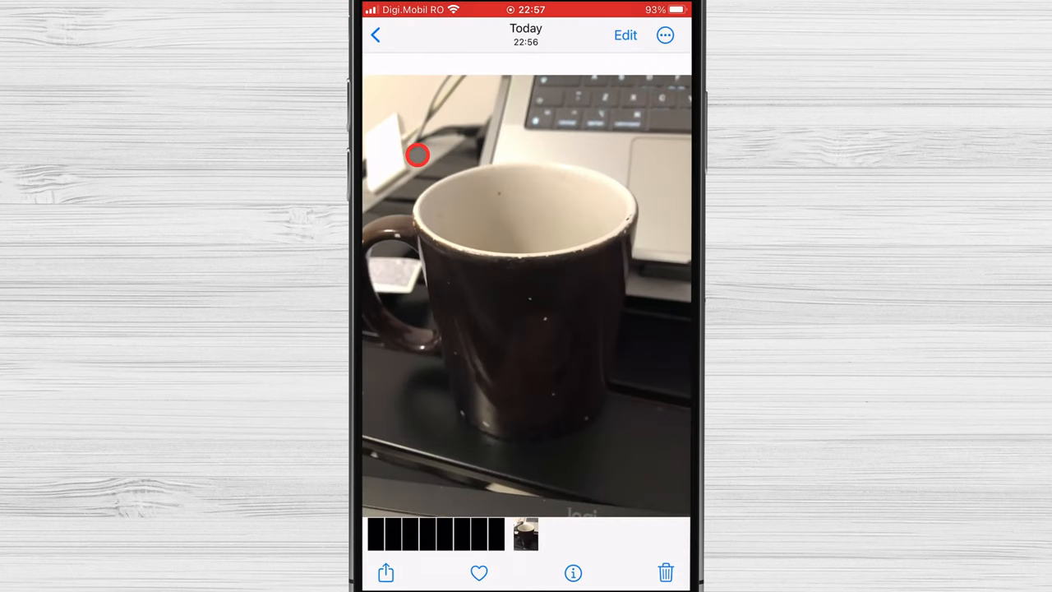
pyautogui.moveTo(568, 364)
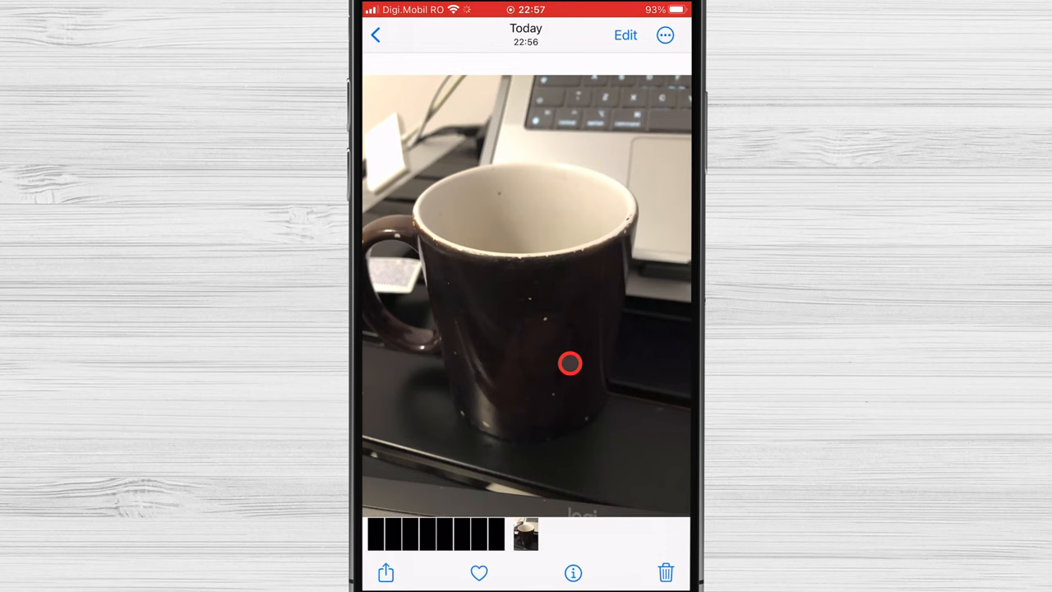
# Recheck Adjust Location to confirm no location is set, then cancel without changes.
pyautogui.click(664, 35)
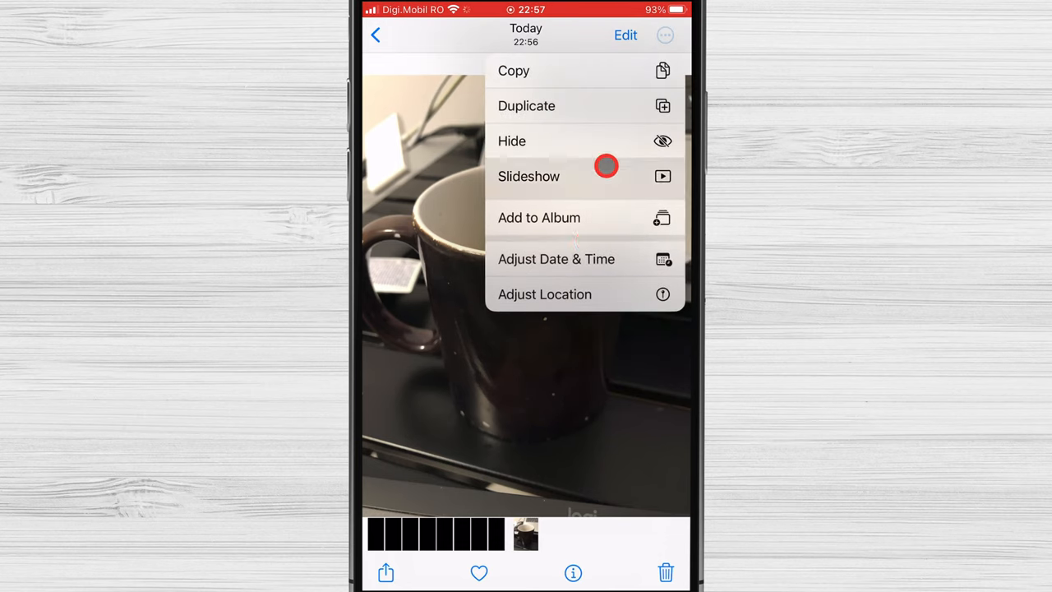
pyautogui.click(544, 295)
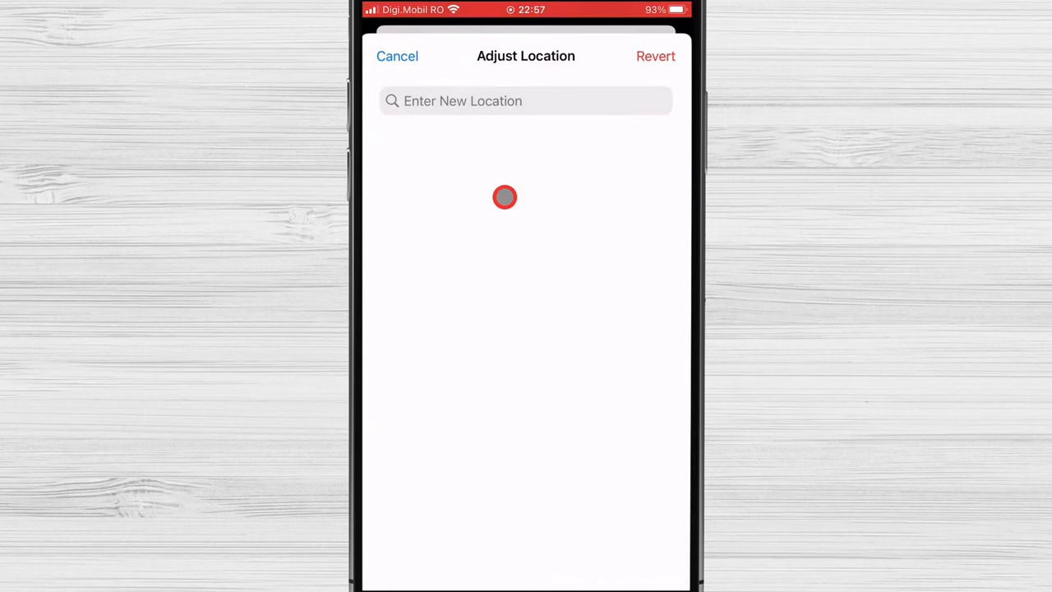
pyautogui.click(397, 56)
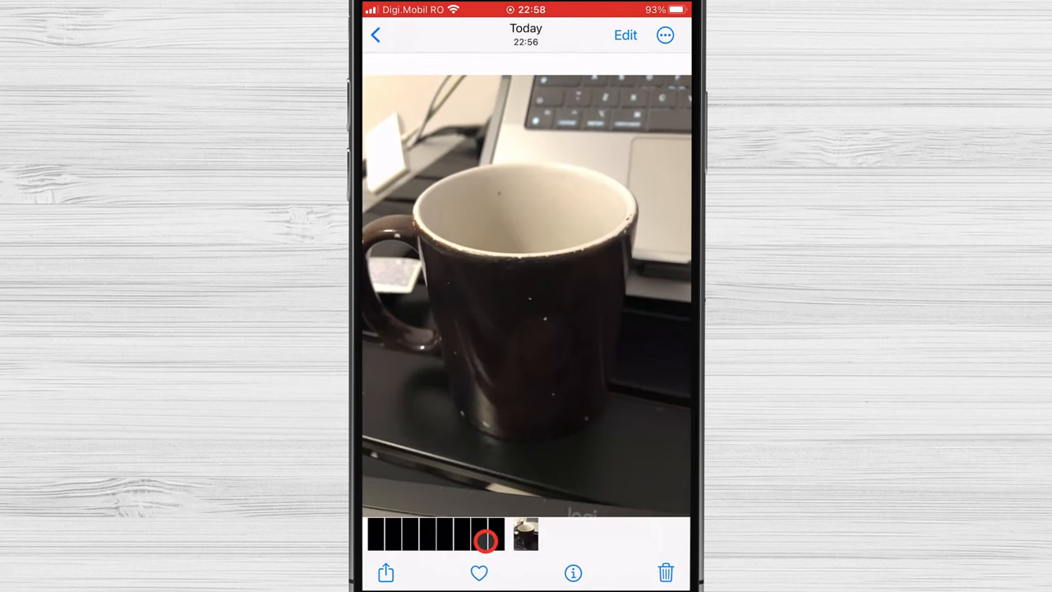